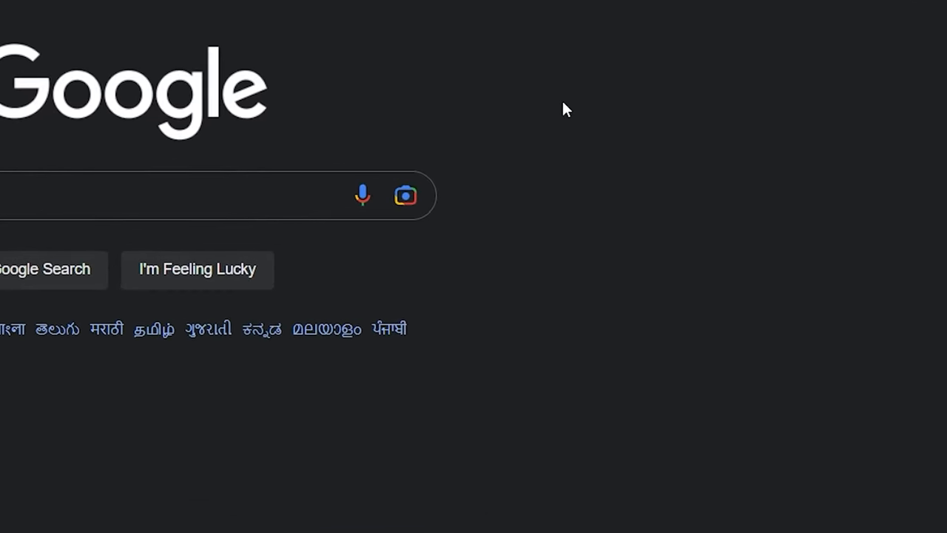
Step: Inspect the Google page and switch on the device emulation toolbar
right_click(565, 110)
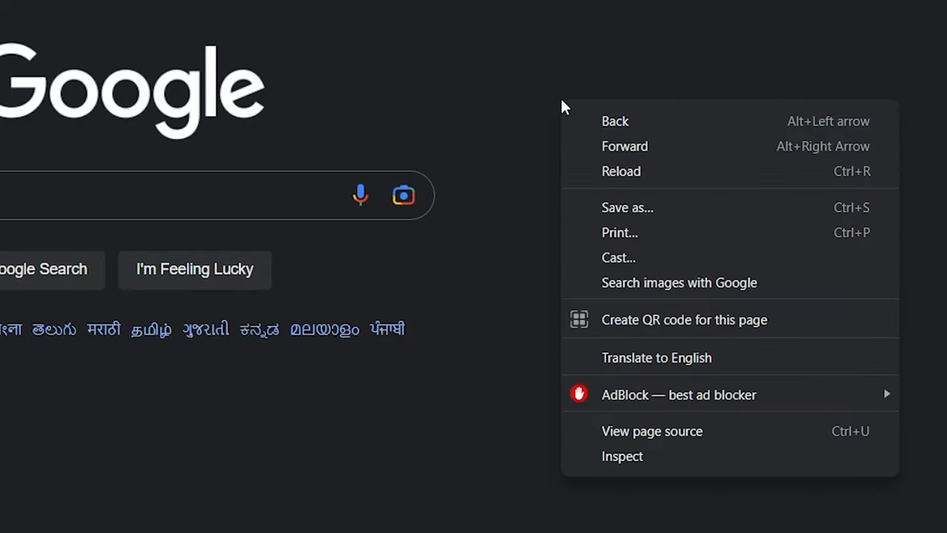
left_click(621, 455)
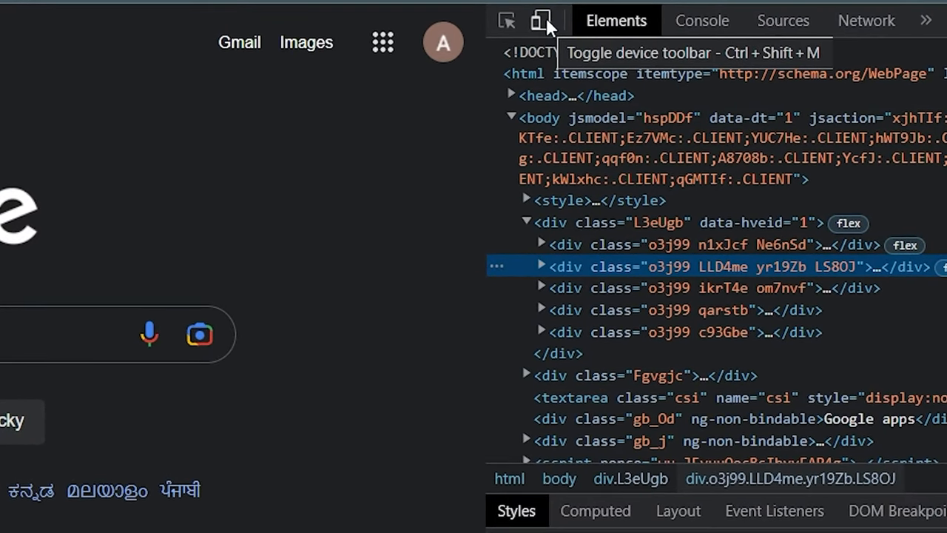
left_click(542, 21)
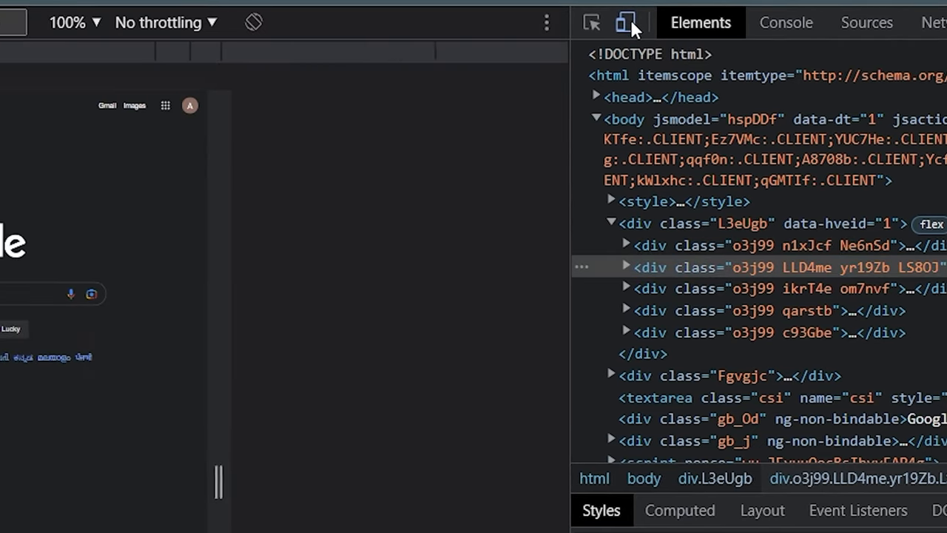
Step: Show the emulated device presets from the Dimensions: Responsive dropdown
left_click(625, 22)
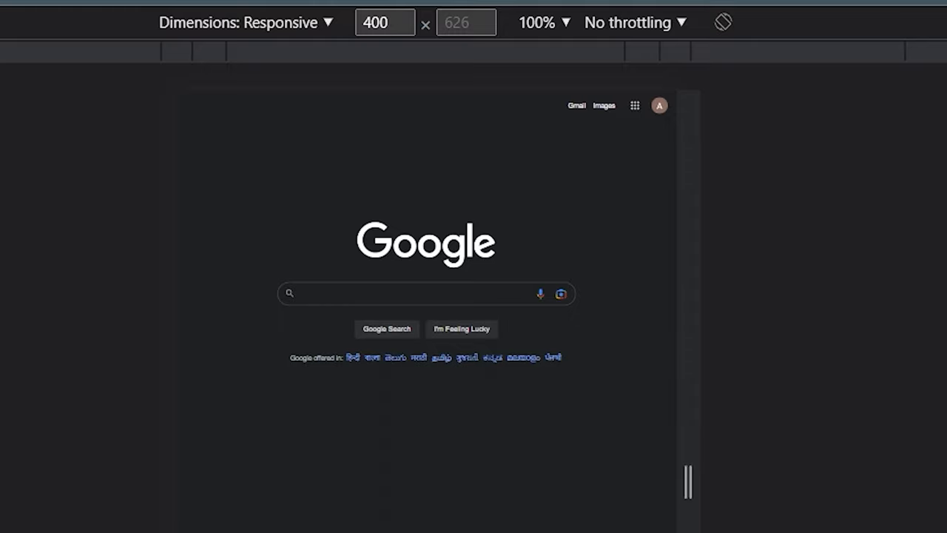
mouse_move(512, 24)
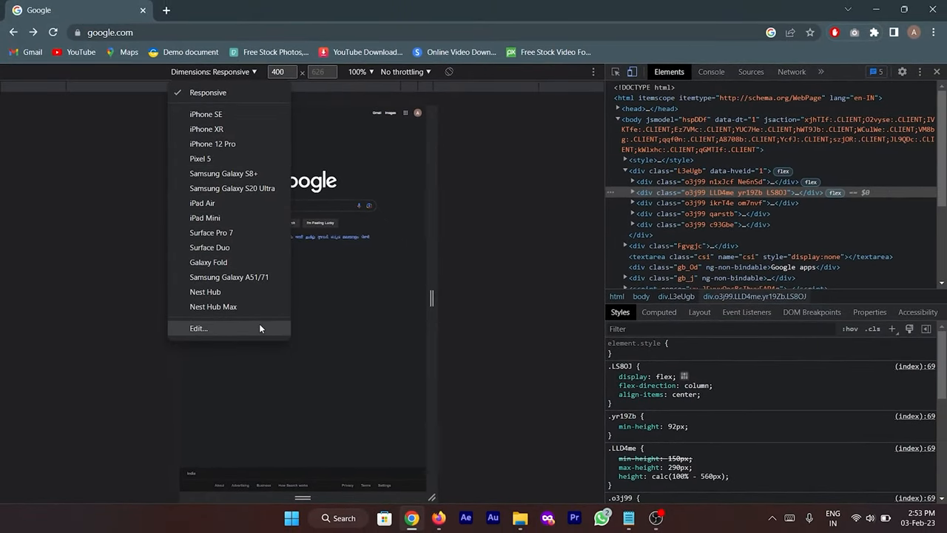
Step: Start a new custom emulated device named HD SCREENSHOT
left_click(199, 329)
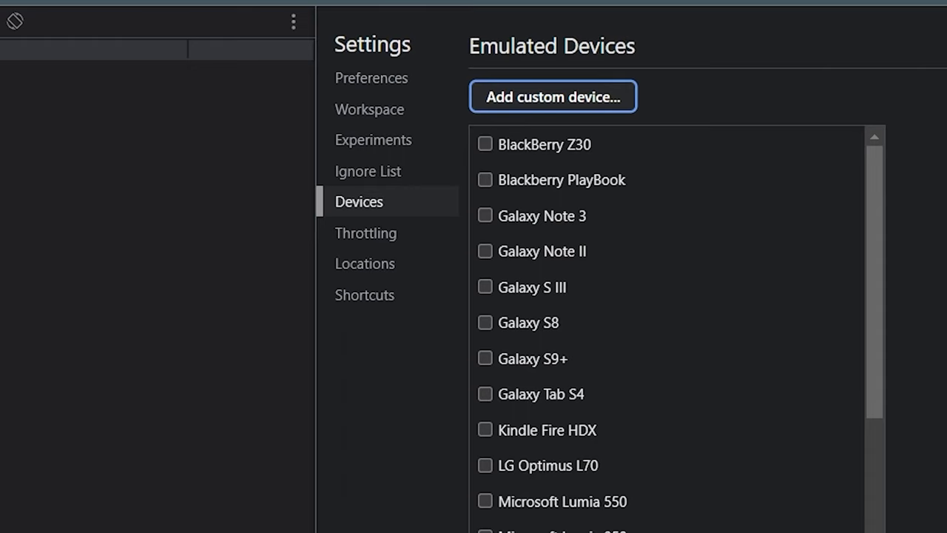
mouse_move(388, 109)
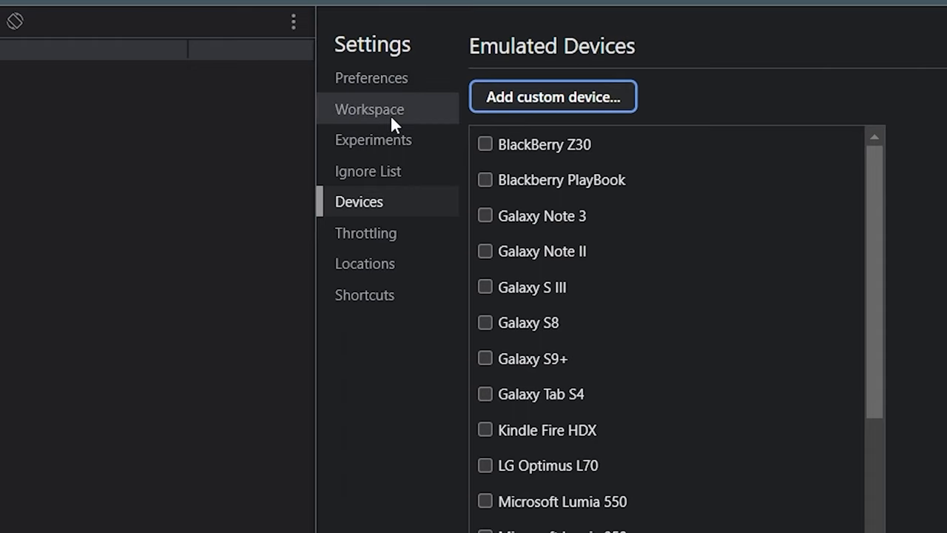
left_click(554, 96)
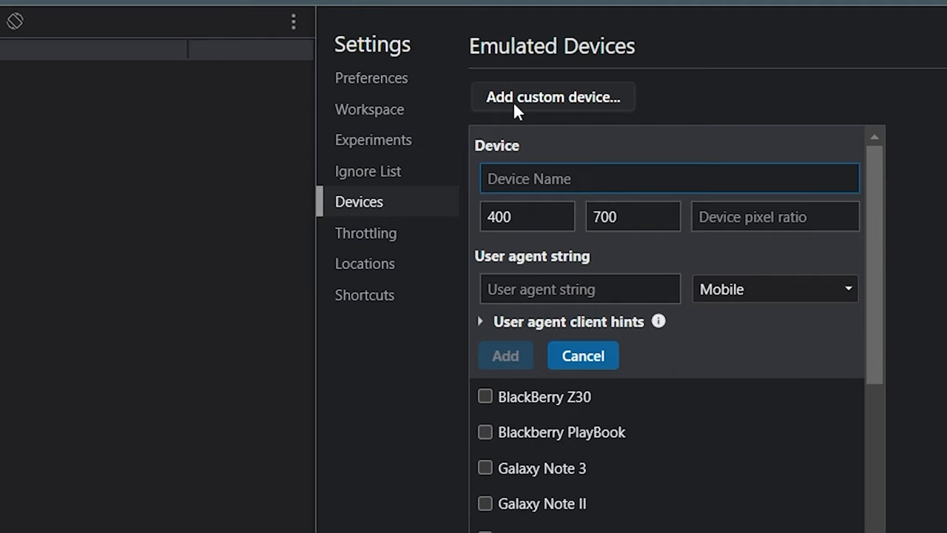
type("HD SCREE")
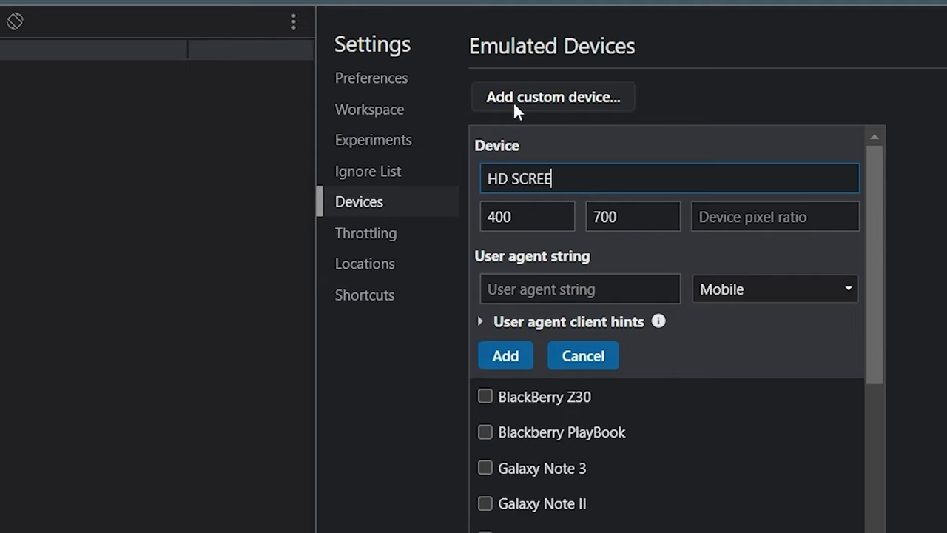
type("NSHOT")
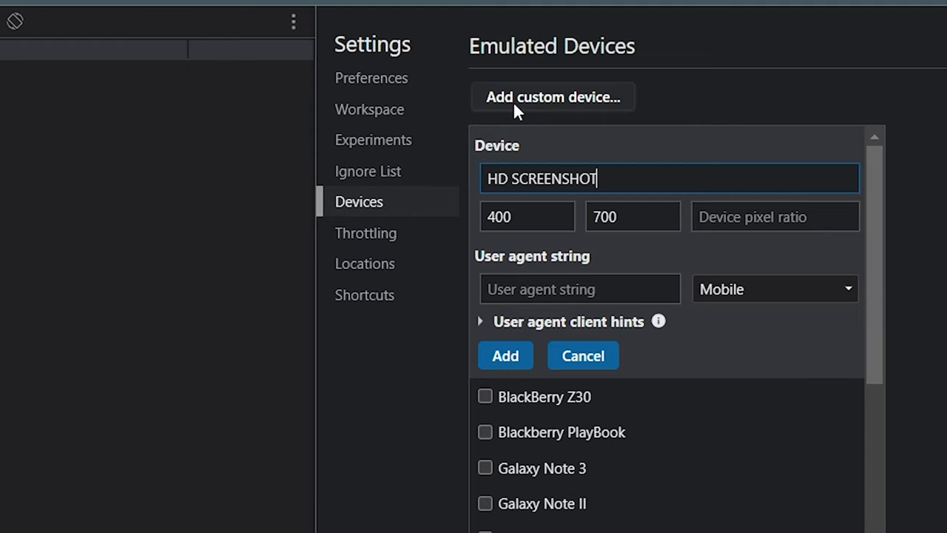
mouse_move(524, 216)
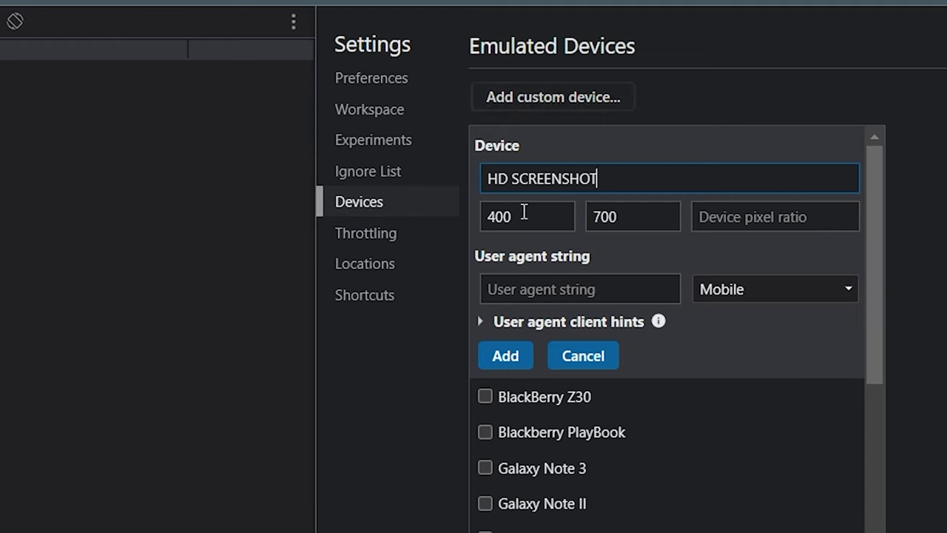
Step: Give it 1920×1080, pixel ratio 4, a Desktop user agent, and add it
left_click(527, 216)
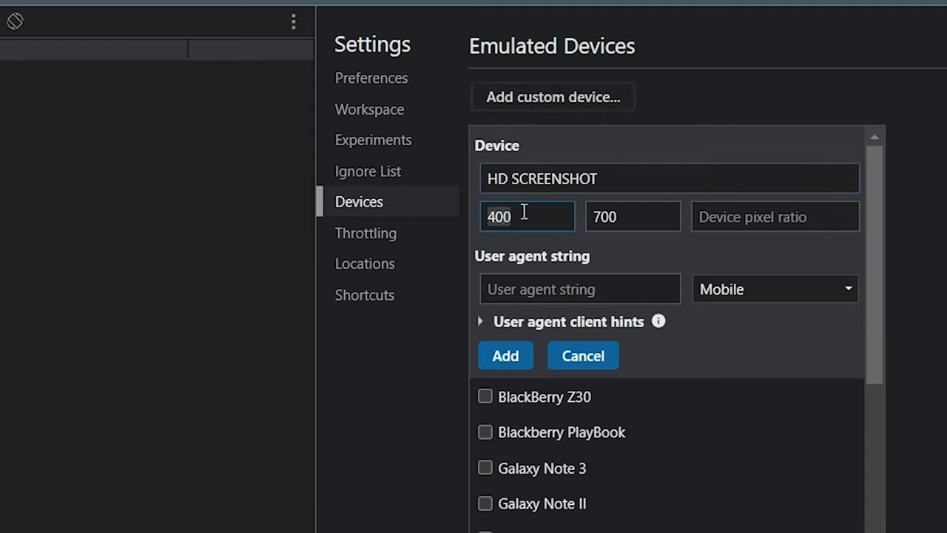
type("1920")
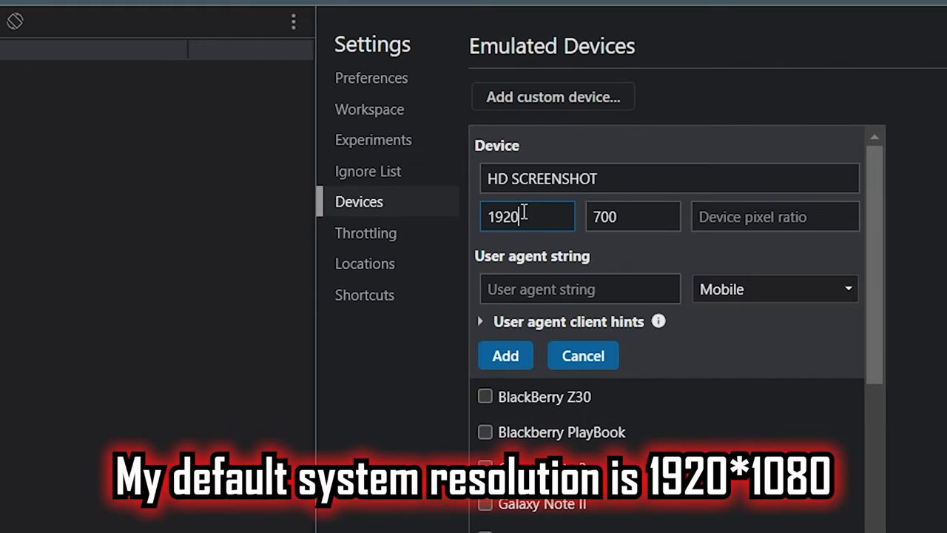
type("108")
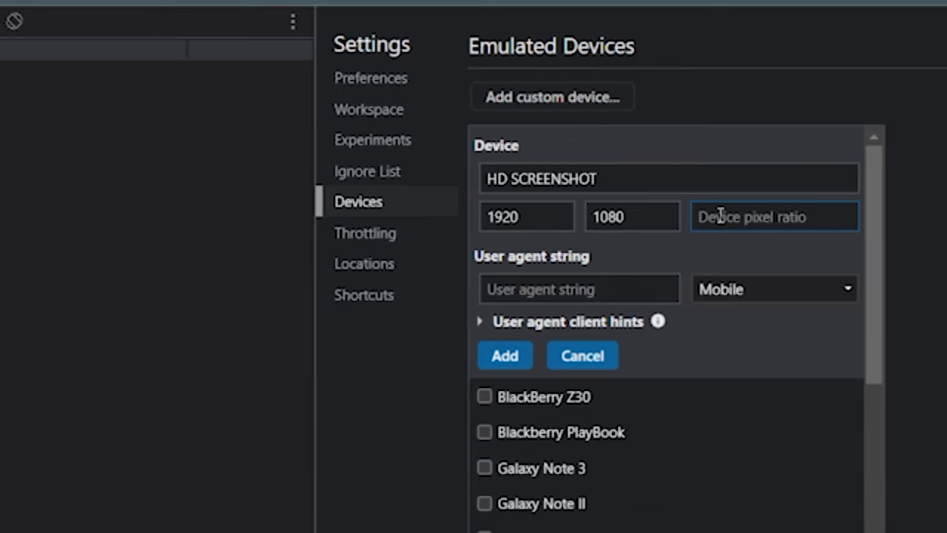
type("4")
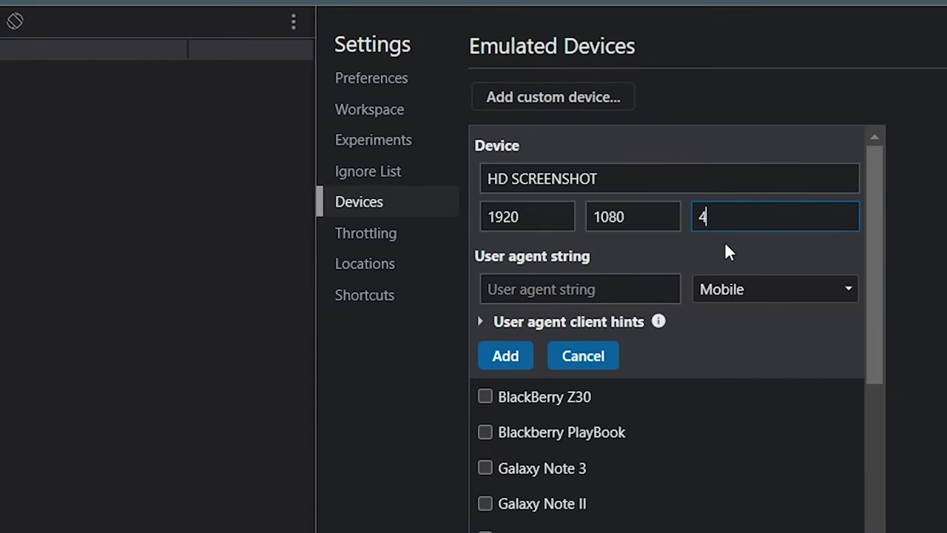
left_click(775, 289)
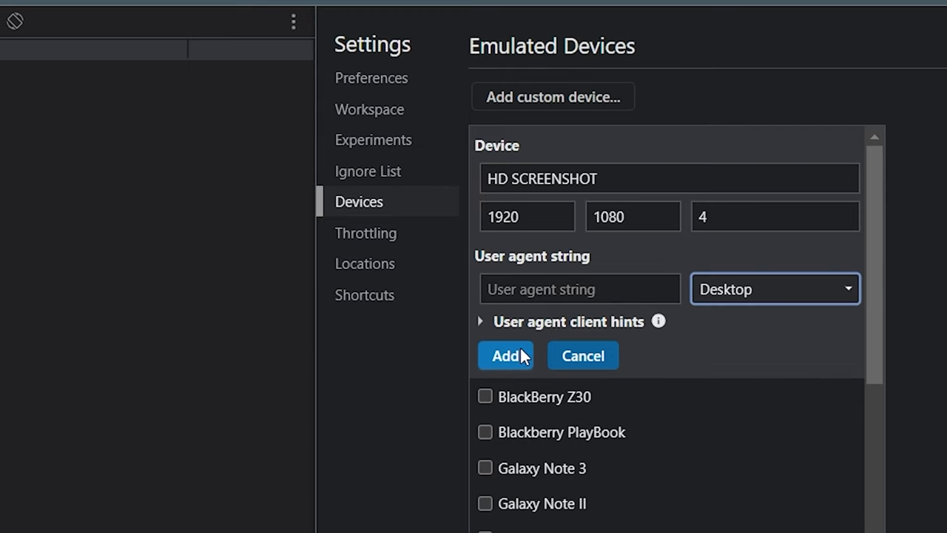
left_click(506, 355)
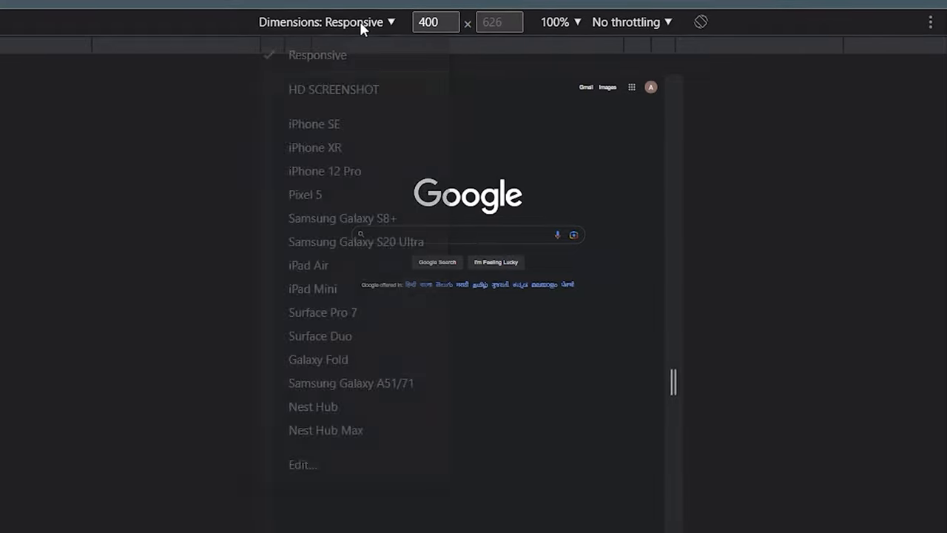
mouse_move(323, 82)
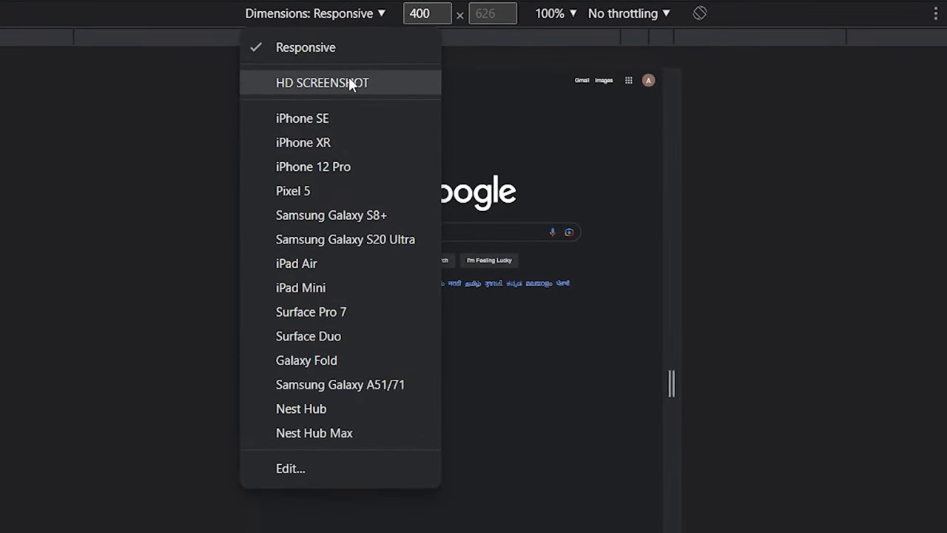
Step: Preview Google with the HD SCREENSHOT preset, then leave DevTools for the plain homepage
left_click(323, 83)
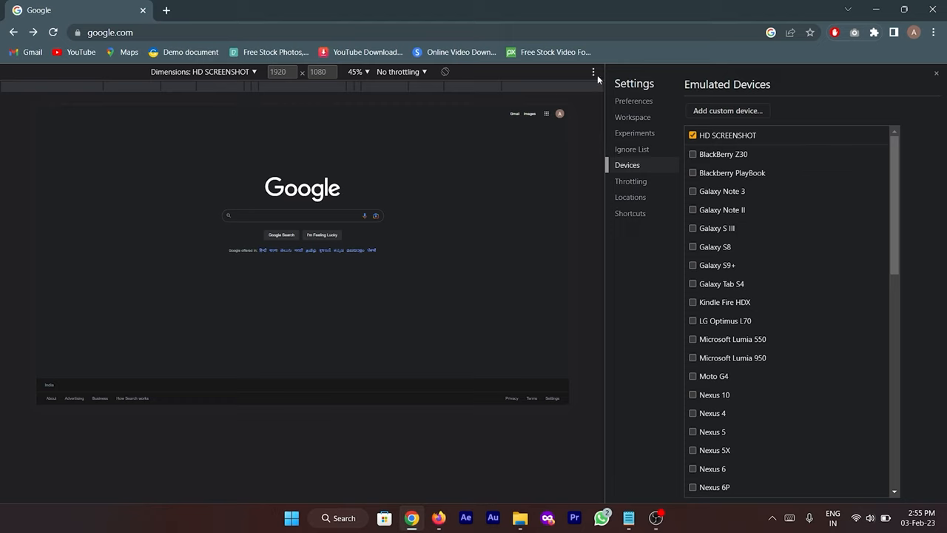
left_click(594, 71)
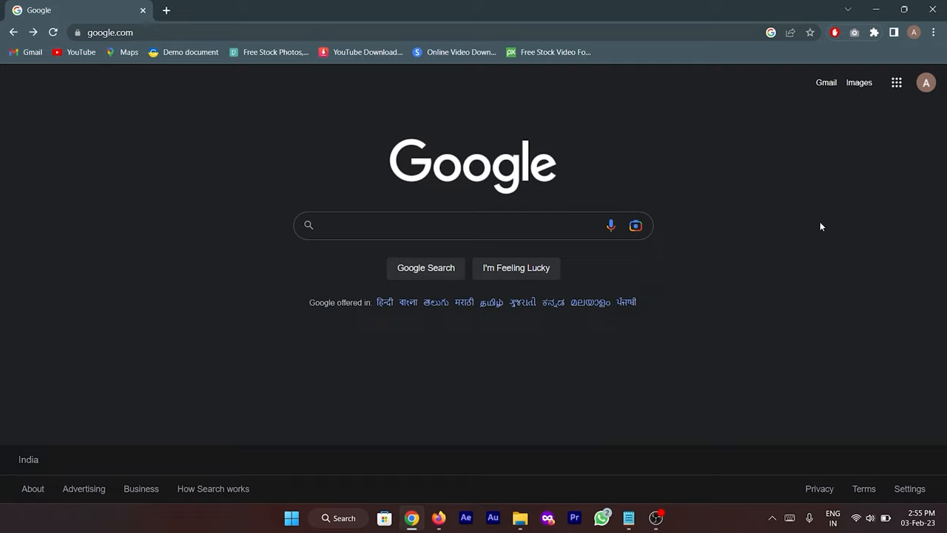
Step: Capture the Google homepage as an HD SCREENSHOT PNG and view the downloaded image
right_click(819, 227)
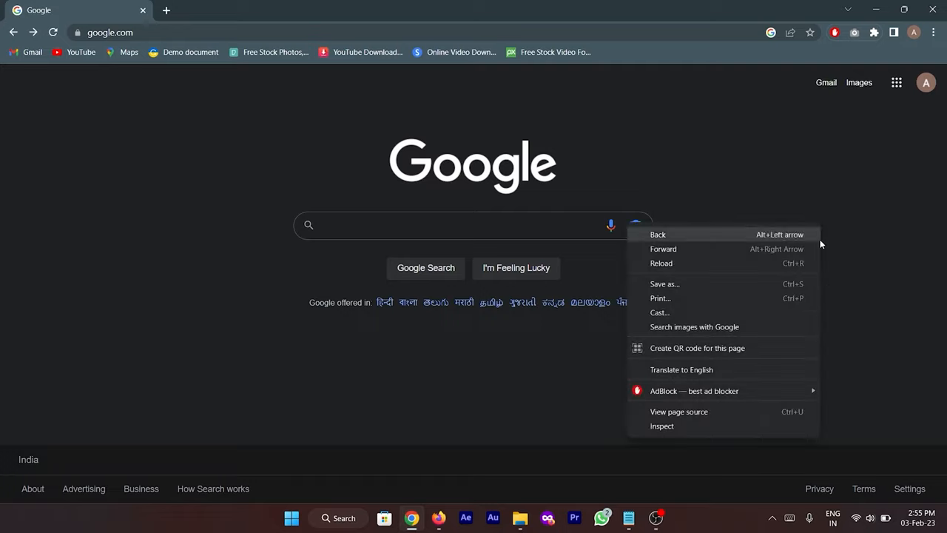
left_click(661, 427)
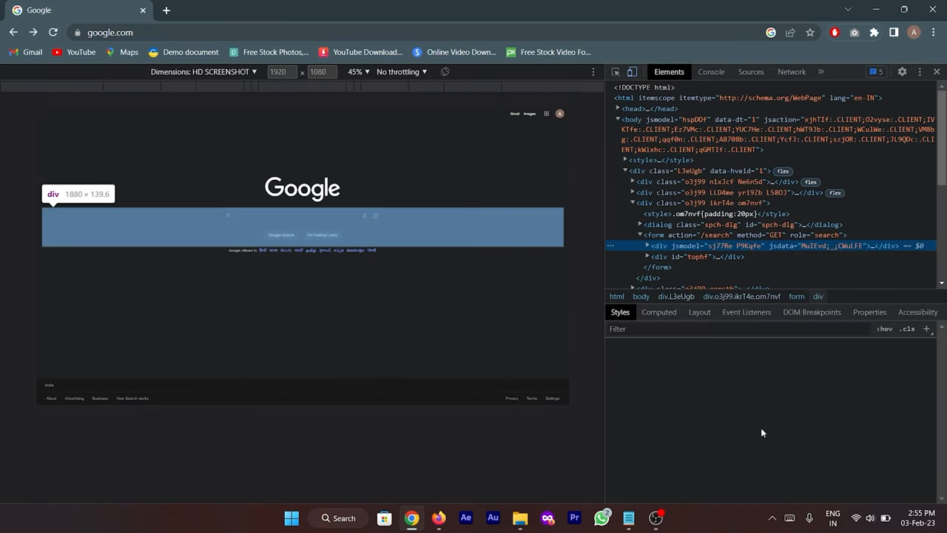
left_click(595, 71)
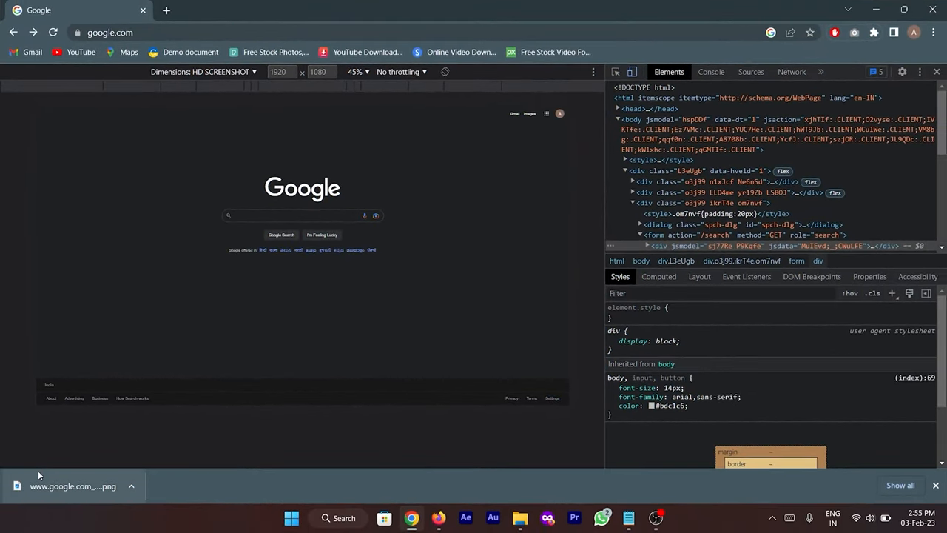
left_click(73, 485)
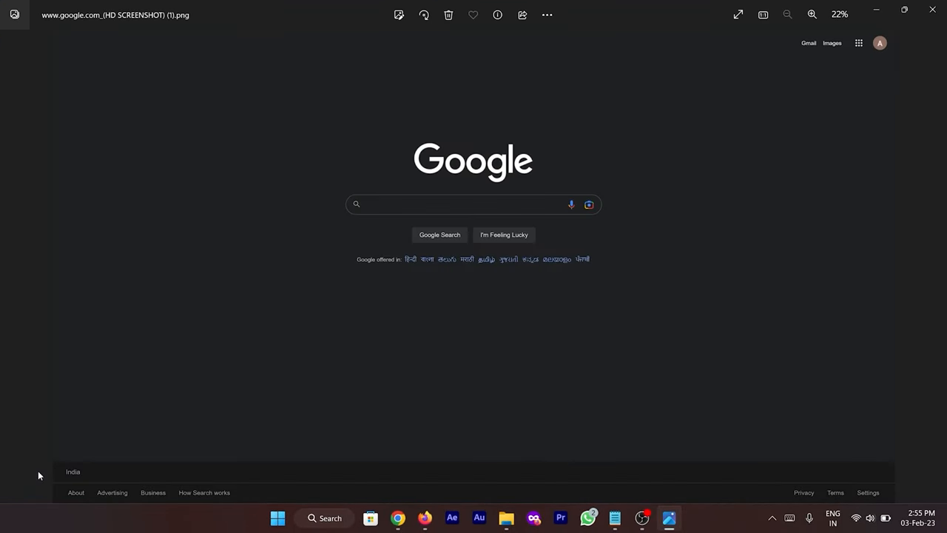
Step: Zoom the screenshot to 100% in Photos and scroll to check its sharpness
left_click(811, 15)
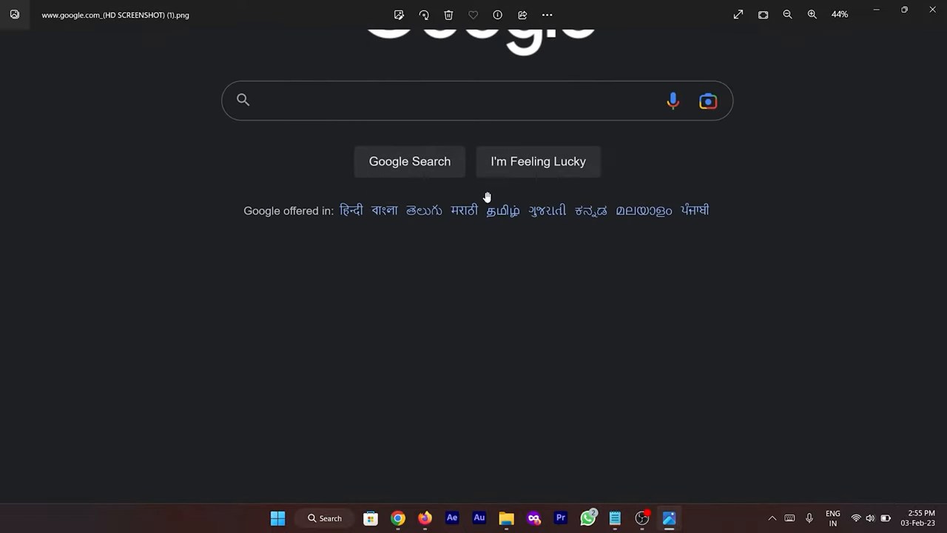
left_click(811, 15)
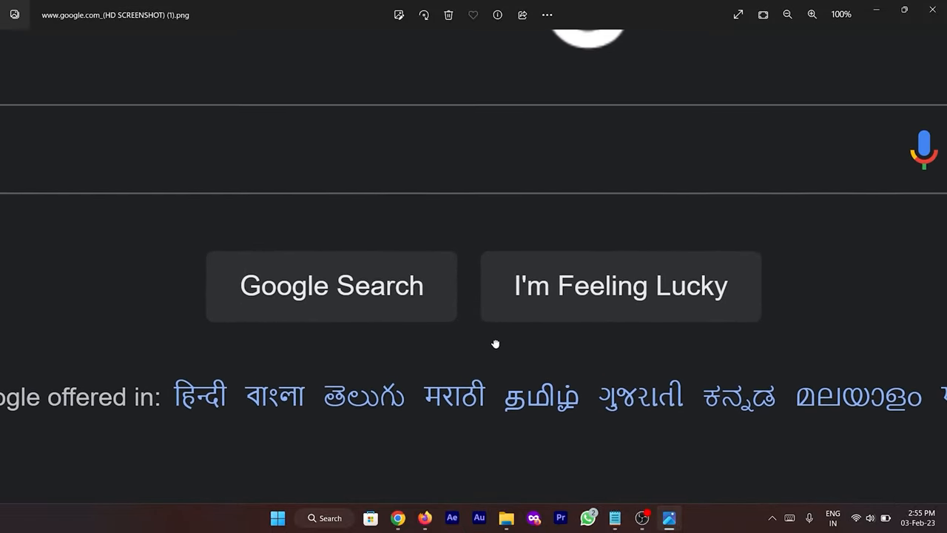
scroll("up", 3)
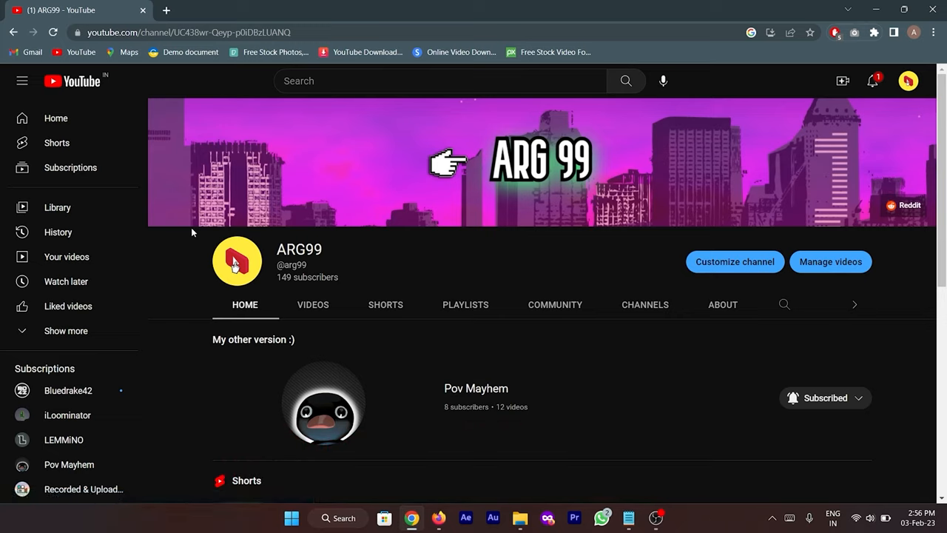
Step: Scroll through the YouTube channel page to frame it for capture
scroll("down", 3)
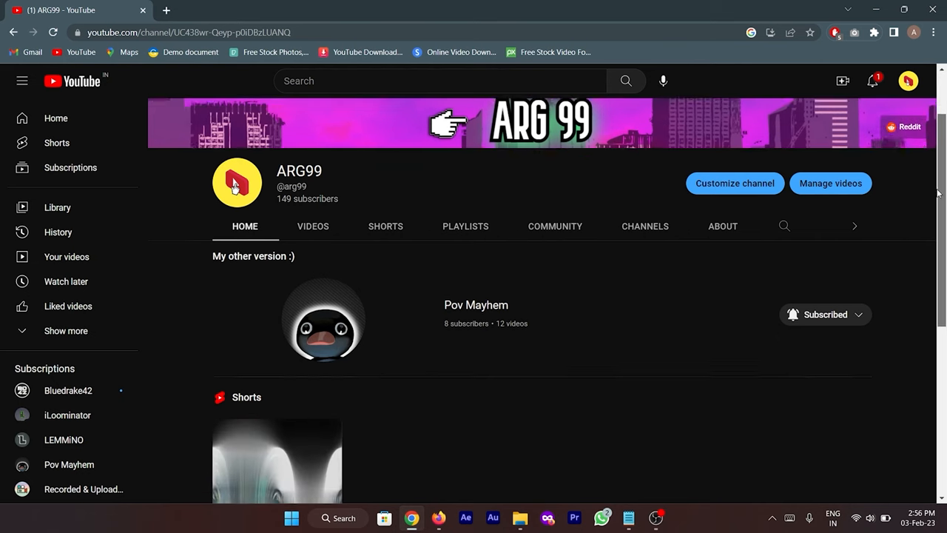
scroll("down", 3)
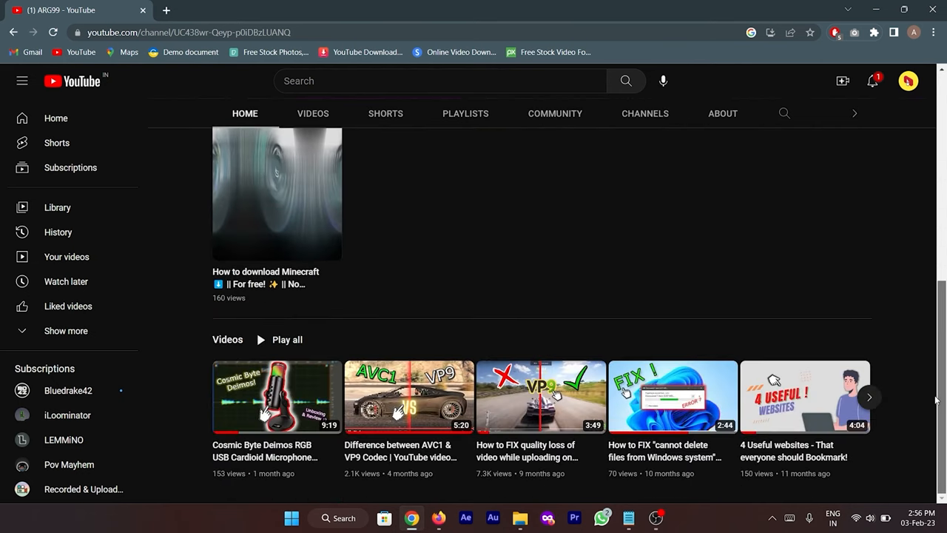
scroll("up", 3)
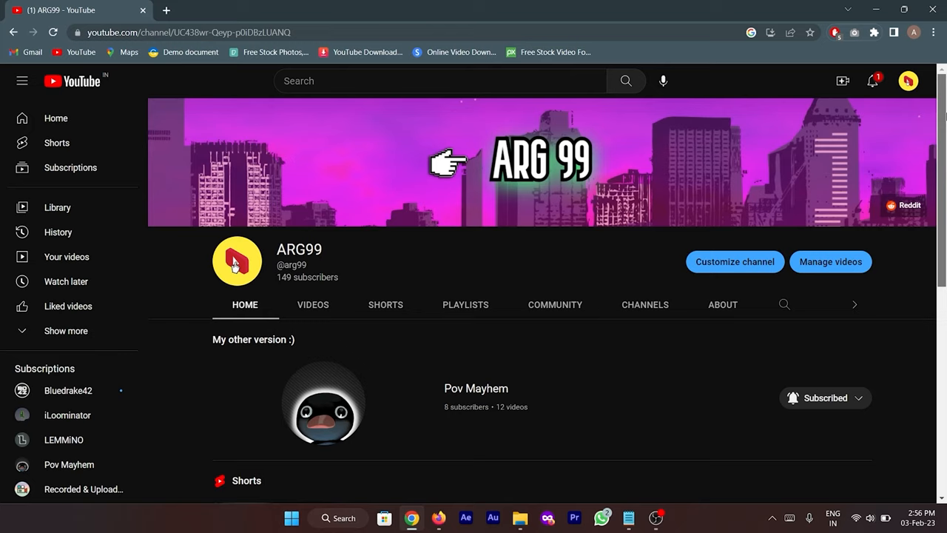
mouse_move(777, 157)
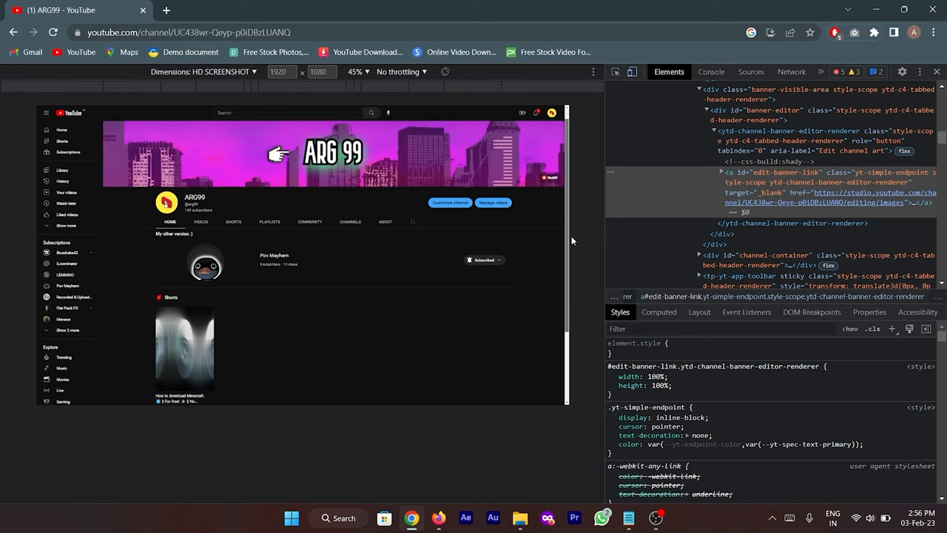
scroll("down", 3)
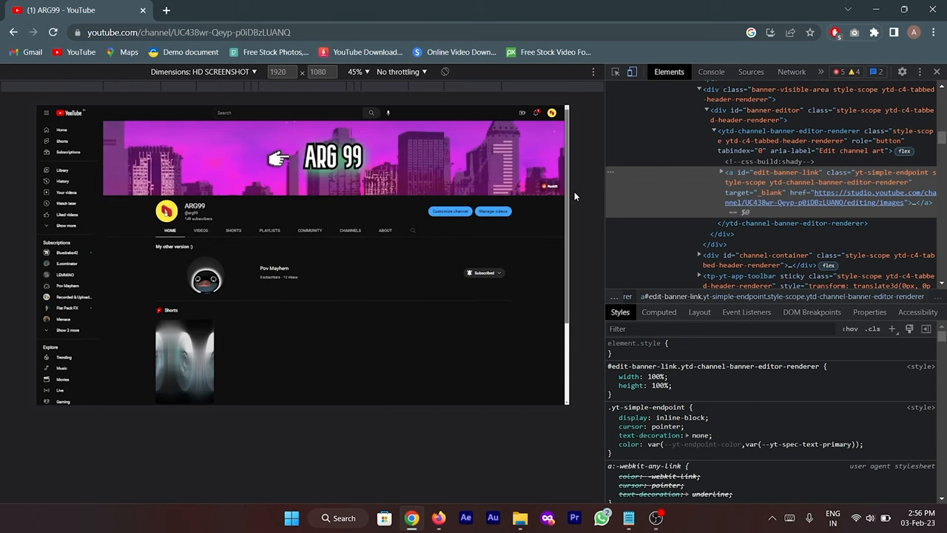
Step: Capture the YouTube channel page as an HD SCREENSHOT PNG and go to the saved file
left_click(593, 71)
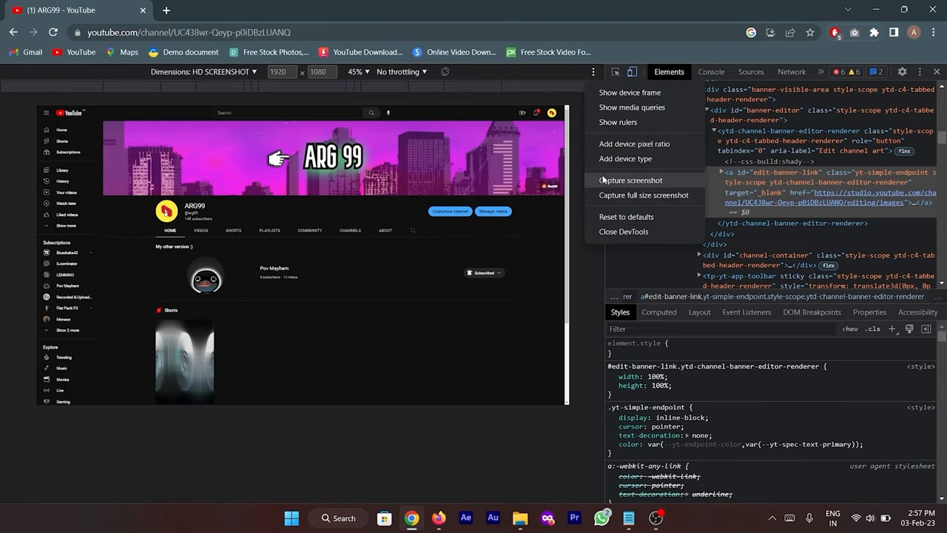
left_click(630, 181)
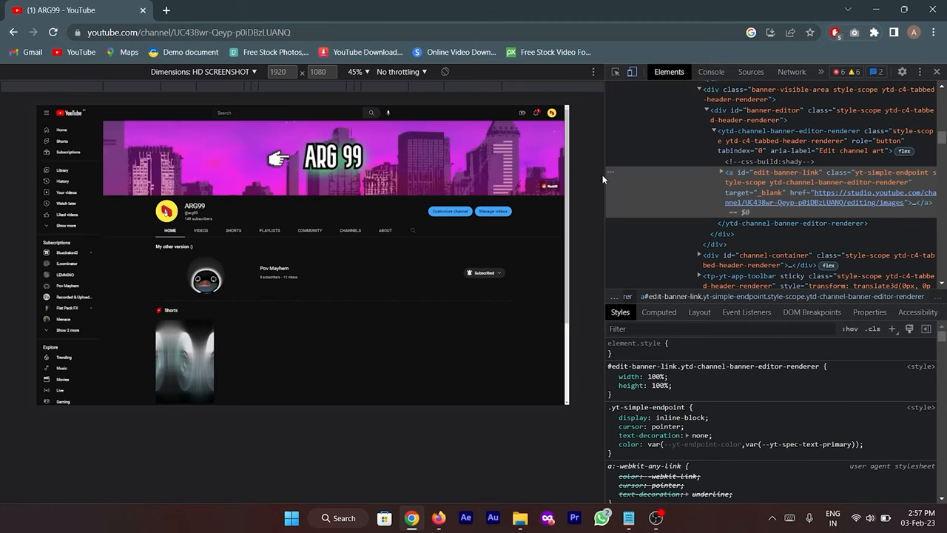
left_click(521, 518)
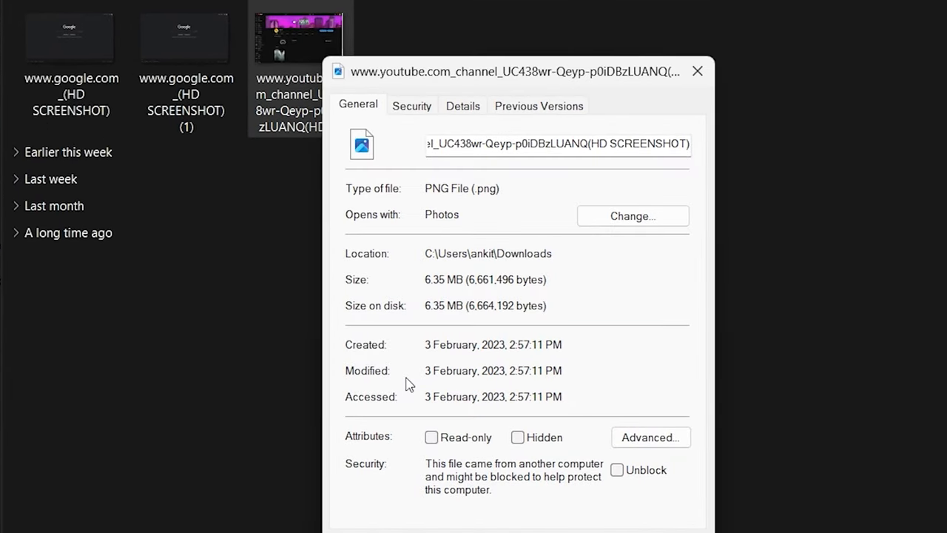
mouse_move(480, 201)
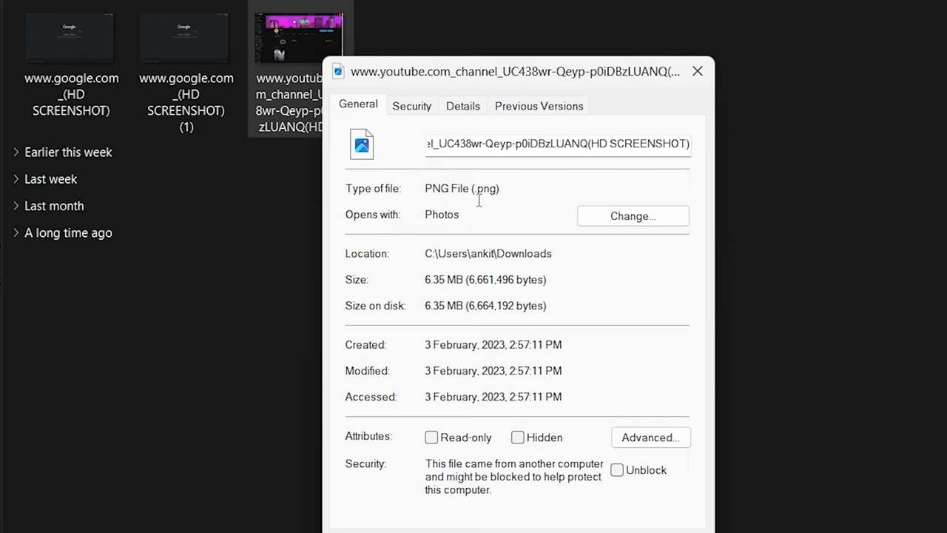
mouse_move(434, 296)
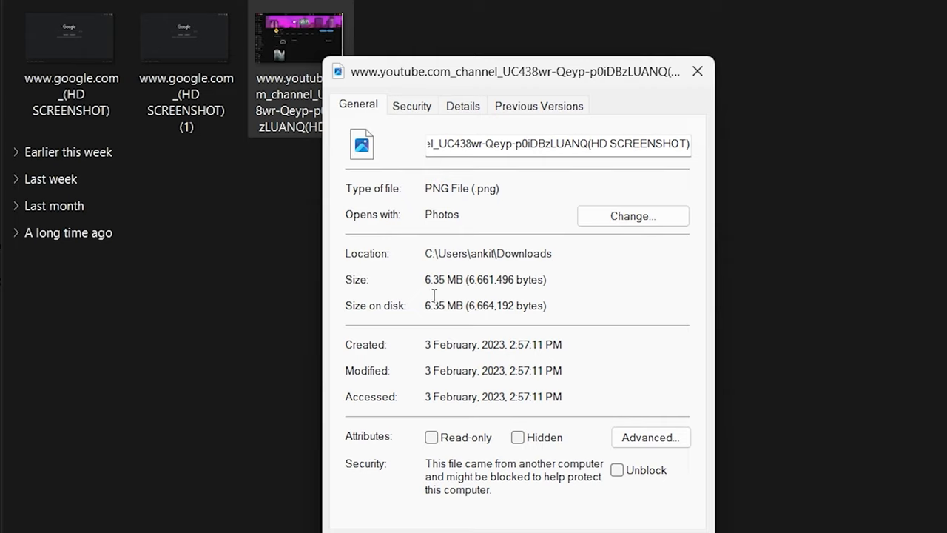
mouse_move(473, 293)
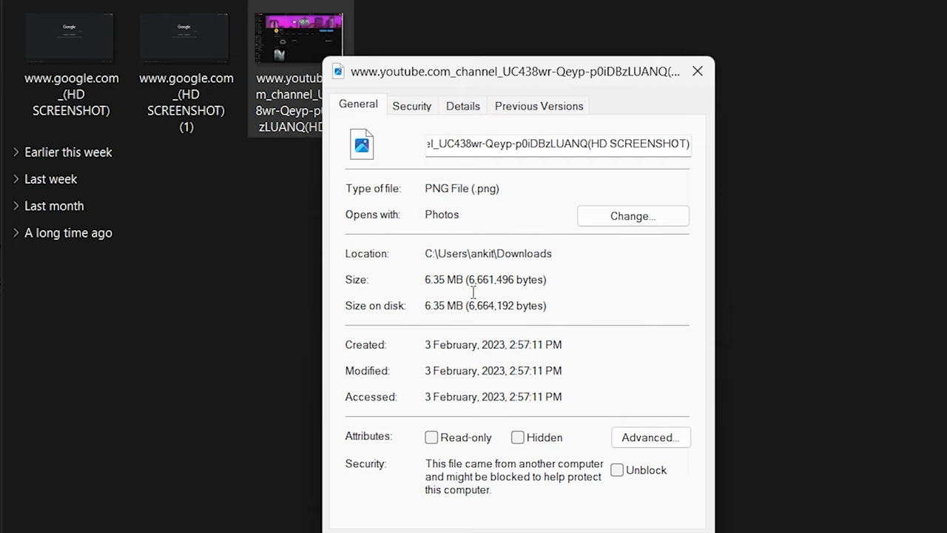